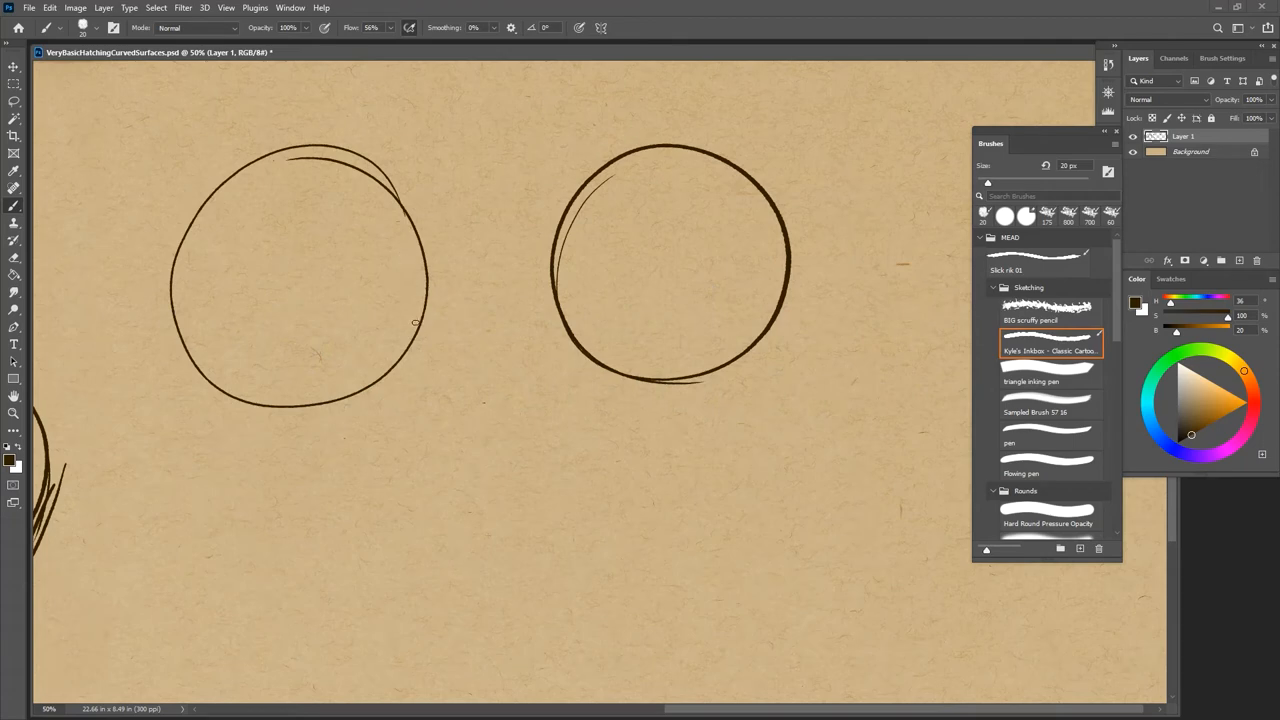
{"action": "mouse_move", "coordinate": [392, 402]}
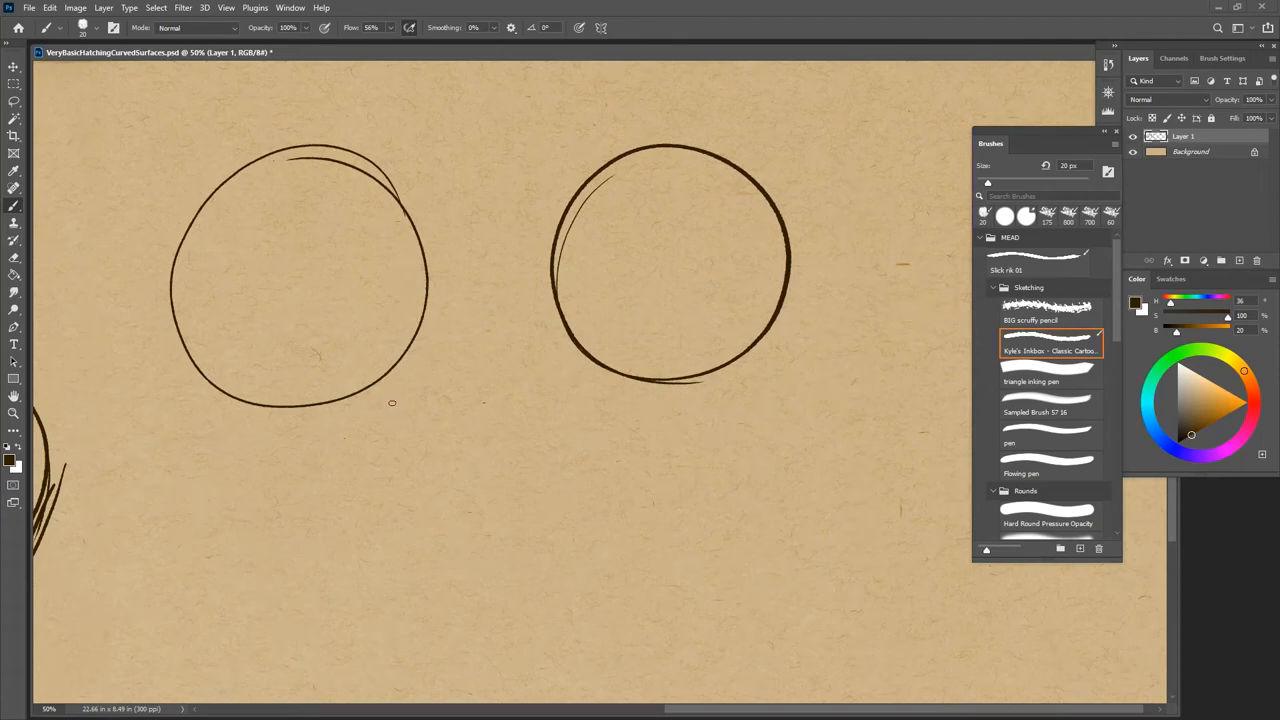
{"action": "mouse_move", "coordinate": [390, 391]}
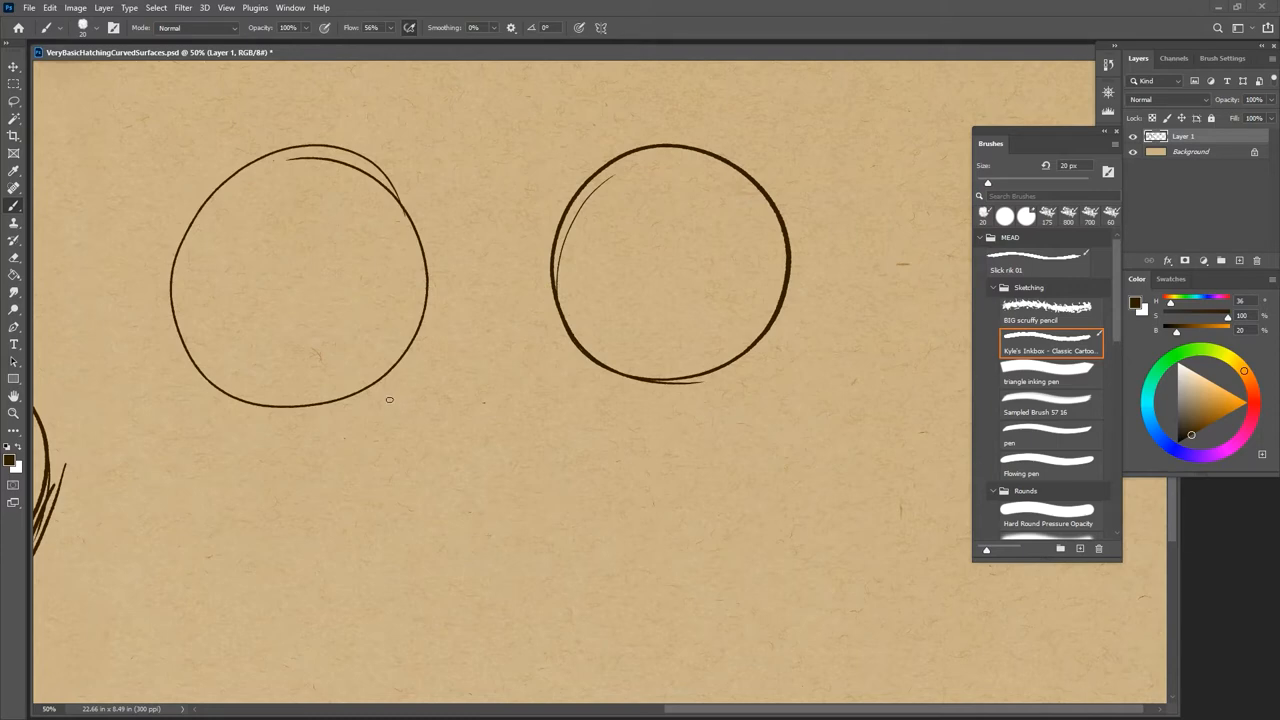
{"action": "mouse_move", "coordinate": [378, 387]}
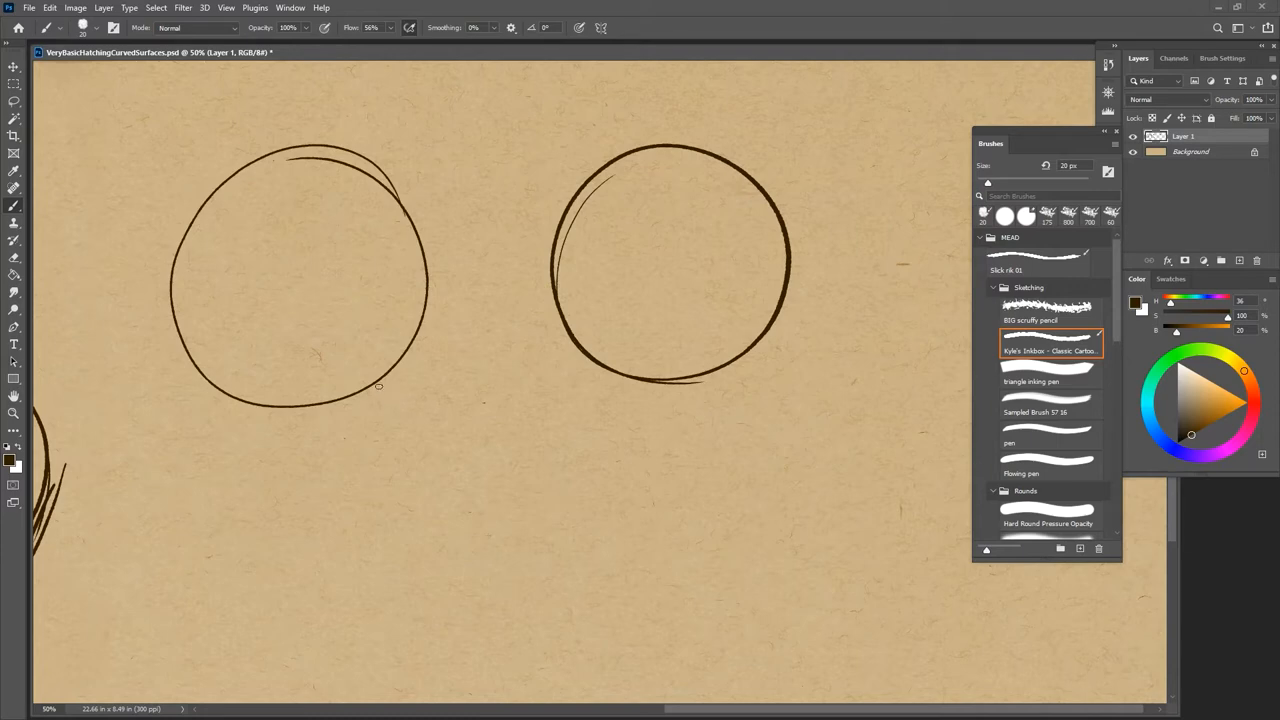
{"action": "mouse_move", "coordinate": [362, 198]}
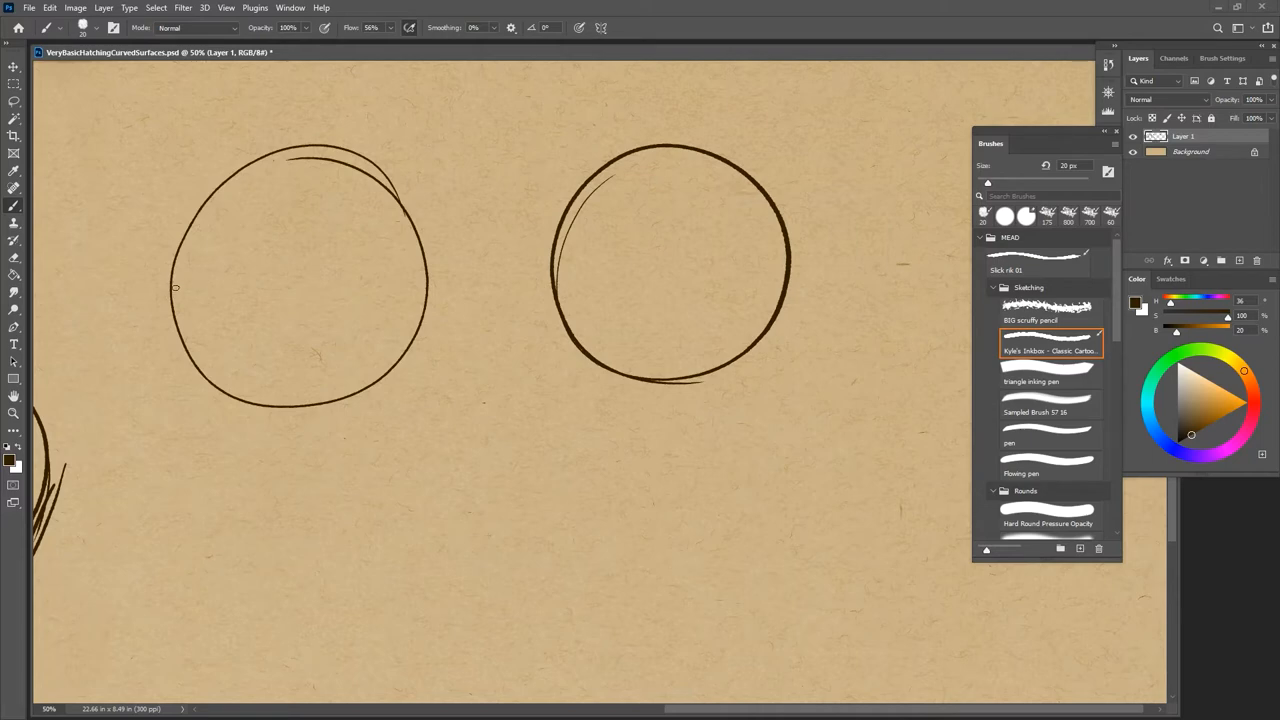
Brush curved hatch strokes on the left sphere, then tangent lines and an elliptical ground shadow
{"action": "left_click_drag", "start_coordinate": [370, 185], "coordinate": [180, 330]}
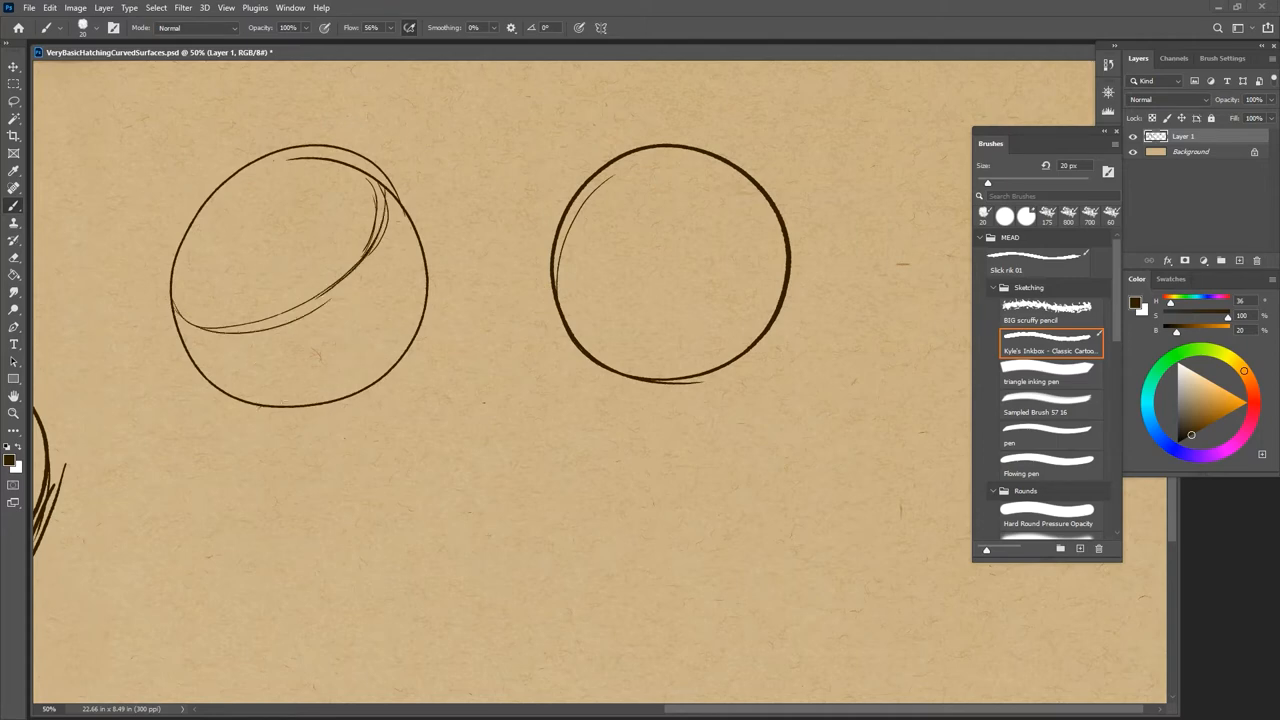
{"action": "left_click_drag", "start_coordinate": [250, 435], "coordinate": [510, 330]}
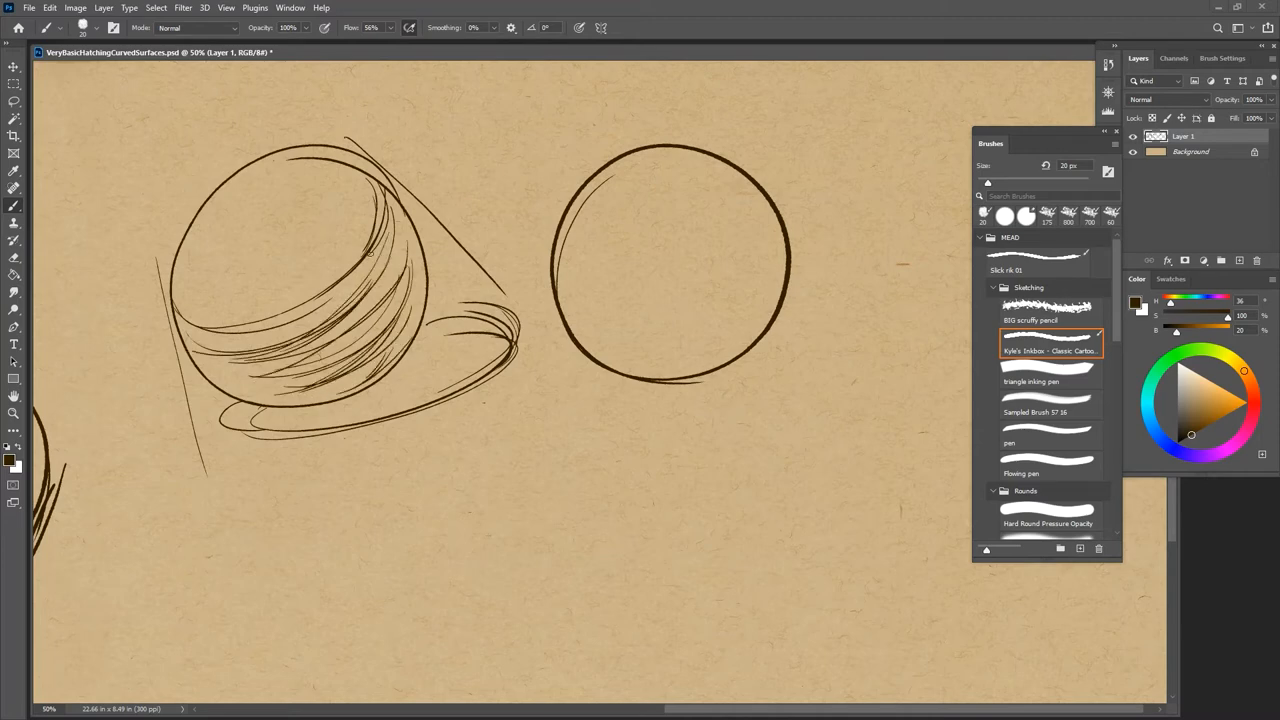
Darken the left sphere's shadow-side hatching and draw short radiating light lines around it
{"action": "left_click_drag", "start_coordinate": [380, 240], "coordinate": [210, 345]}
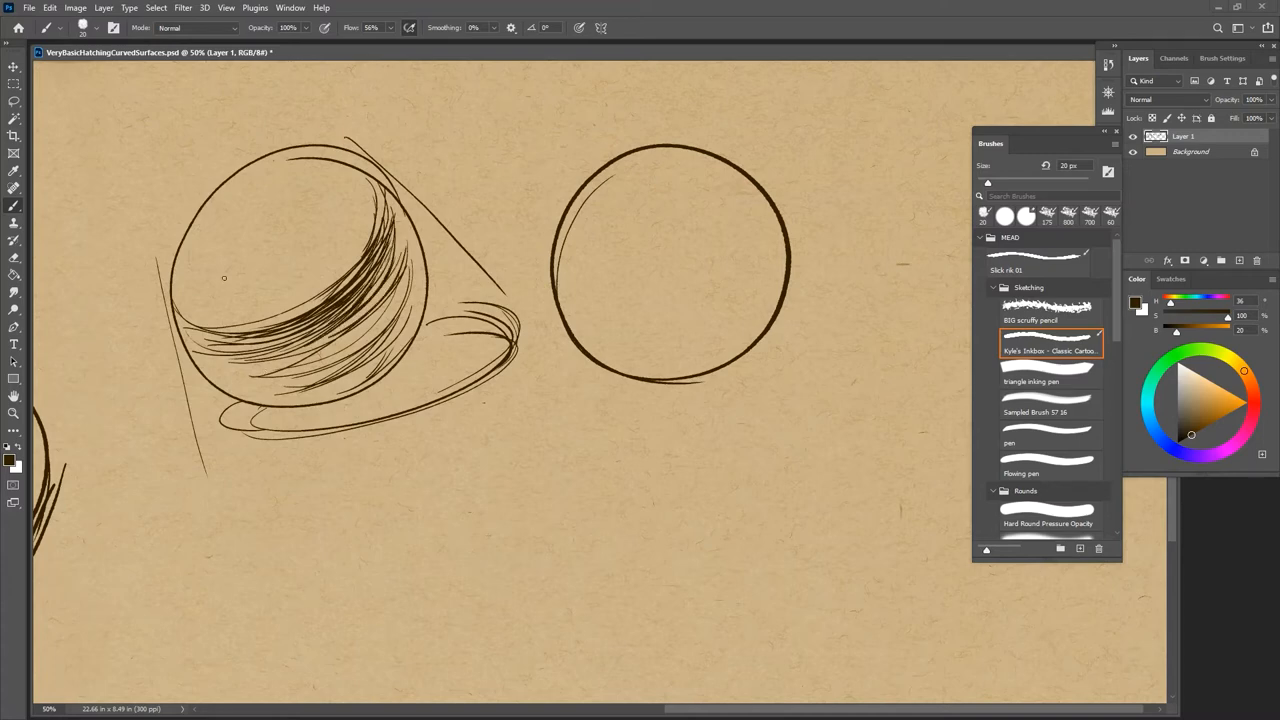
{"action": "left_click_drag", "start_coordinate": [195, 108], "coordinate": [228, 165]}
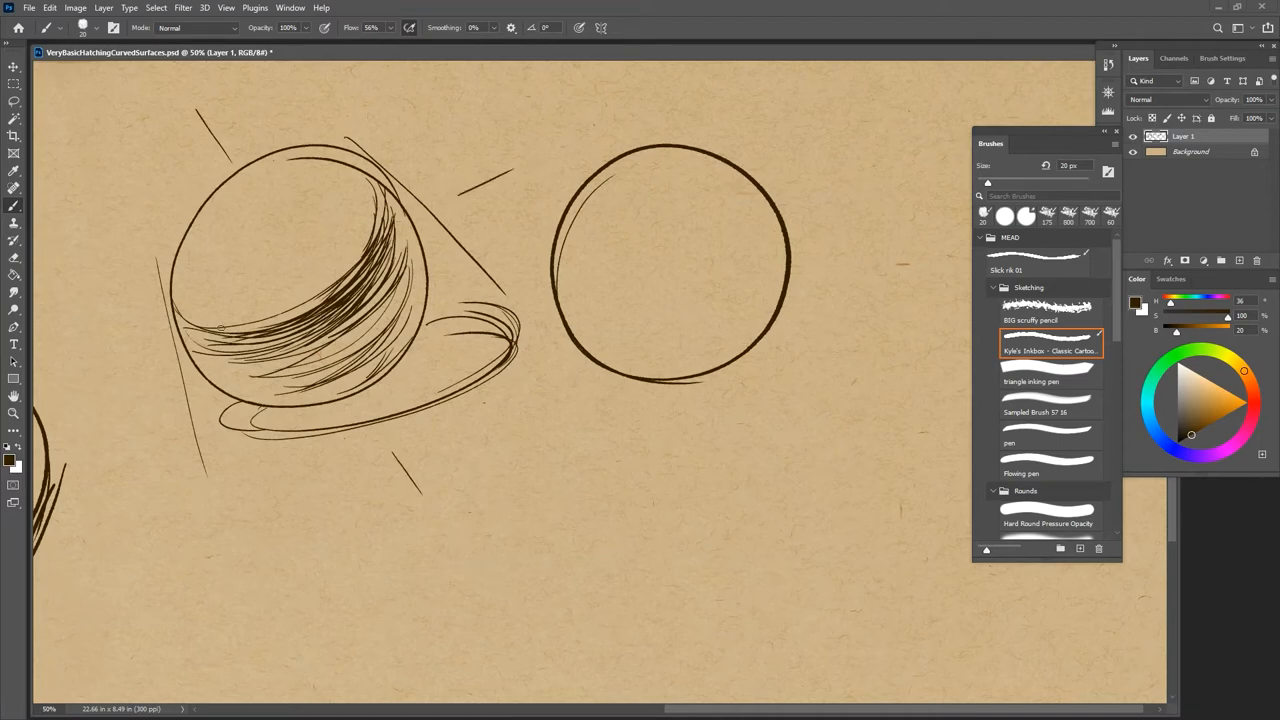
{"action": "left_click_drag", "start_coordinate": [150, 378], "coordinate": [100, 405]}
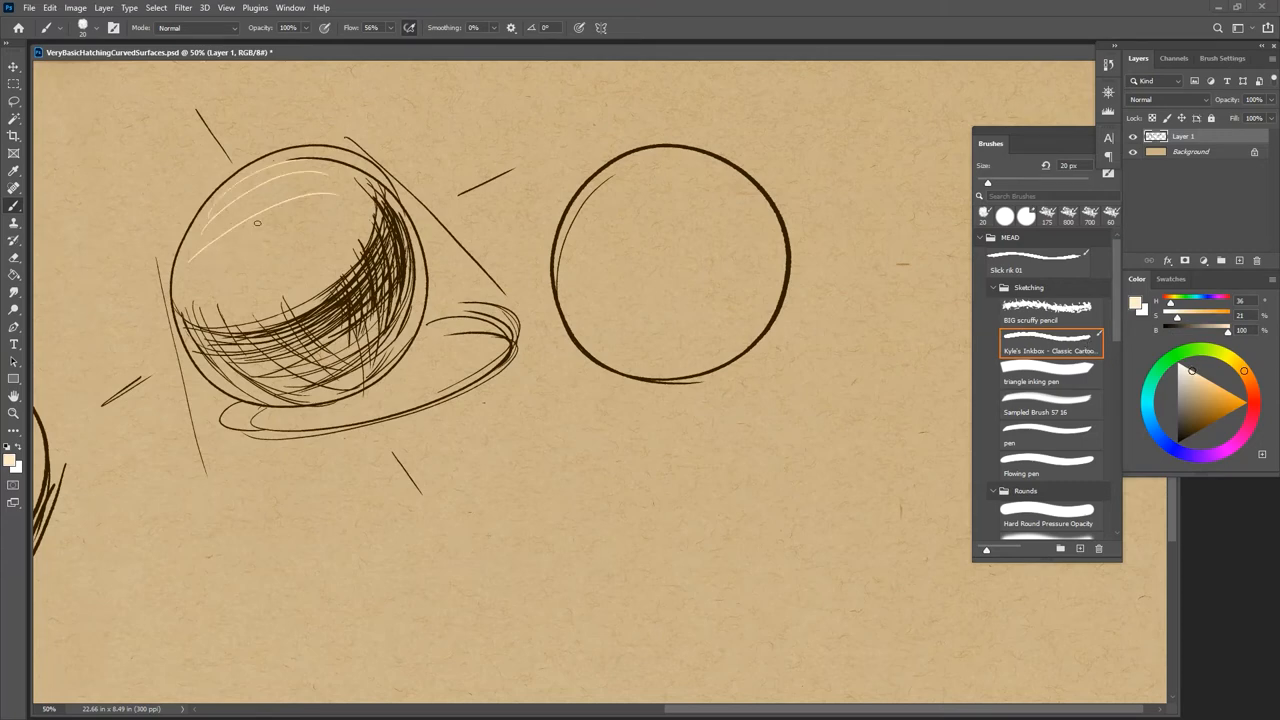
Paint crossing cream highlight strokes over the left sphere's lit upper-left area
{"action": "left_click_drag", "start_coordinate": [260, 225], "coordinate": [237, 207]}
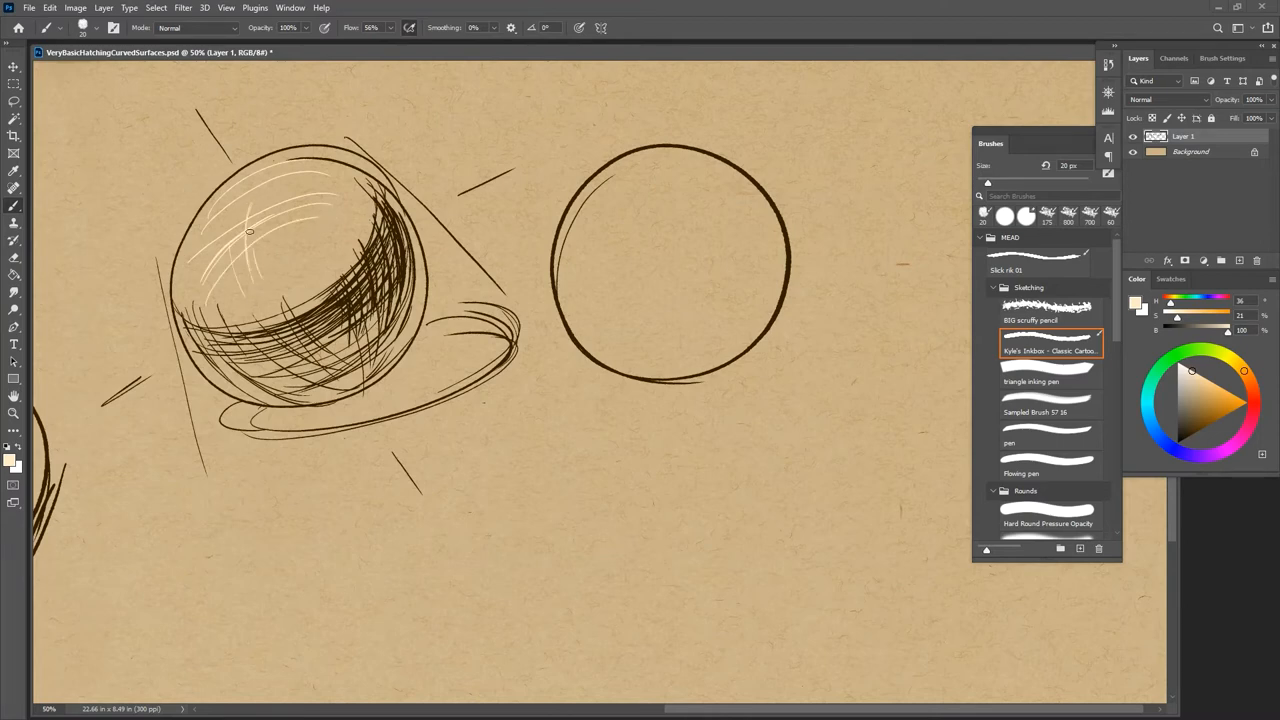
{"action": "left_click_drag", "start_coordinate": [250, 230], "coordinate": [215, 313]}
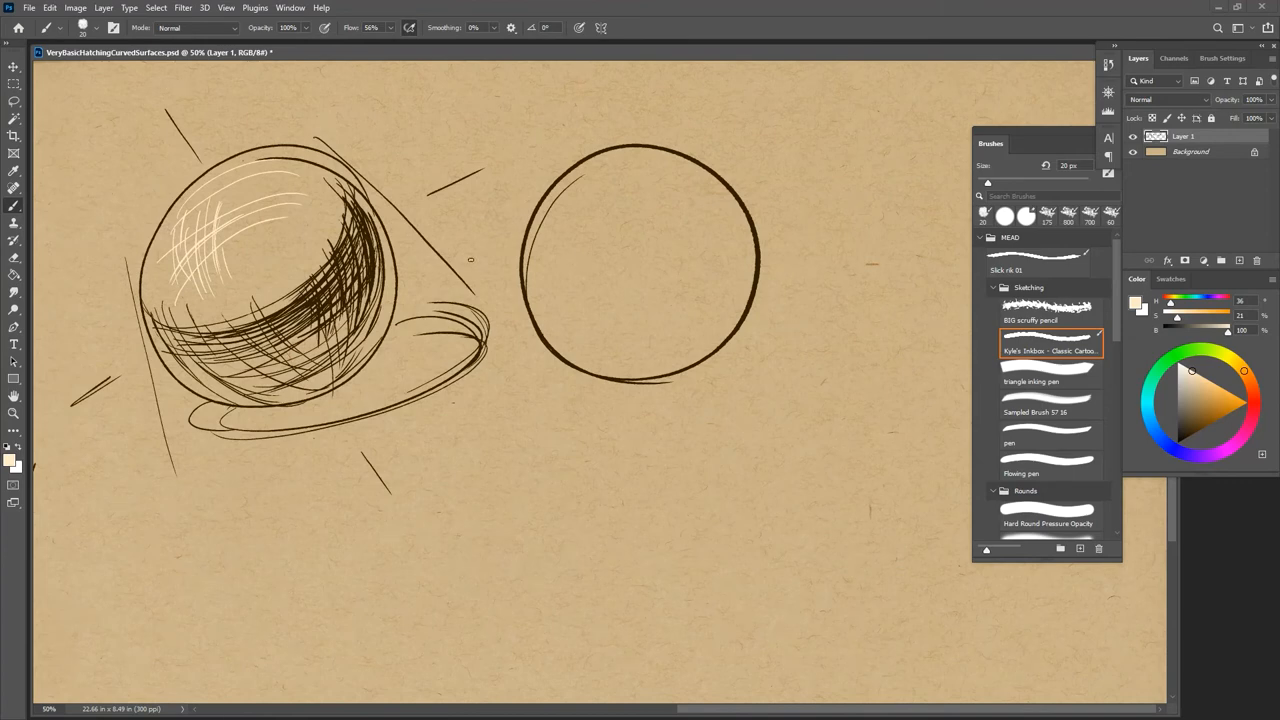
Brush dark curved hatch strokes along the right circle's left and upper-right edges
{"action": "left_click_drag", "start_coordinate": [1190, 371], "coordinate": [1190, 434]}
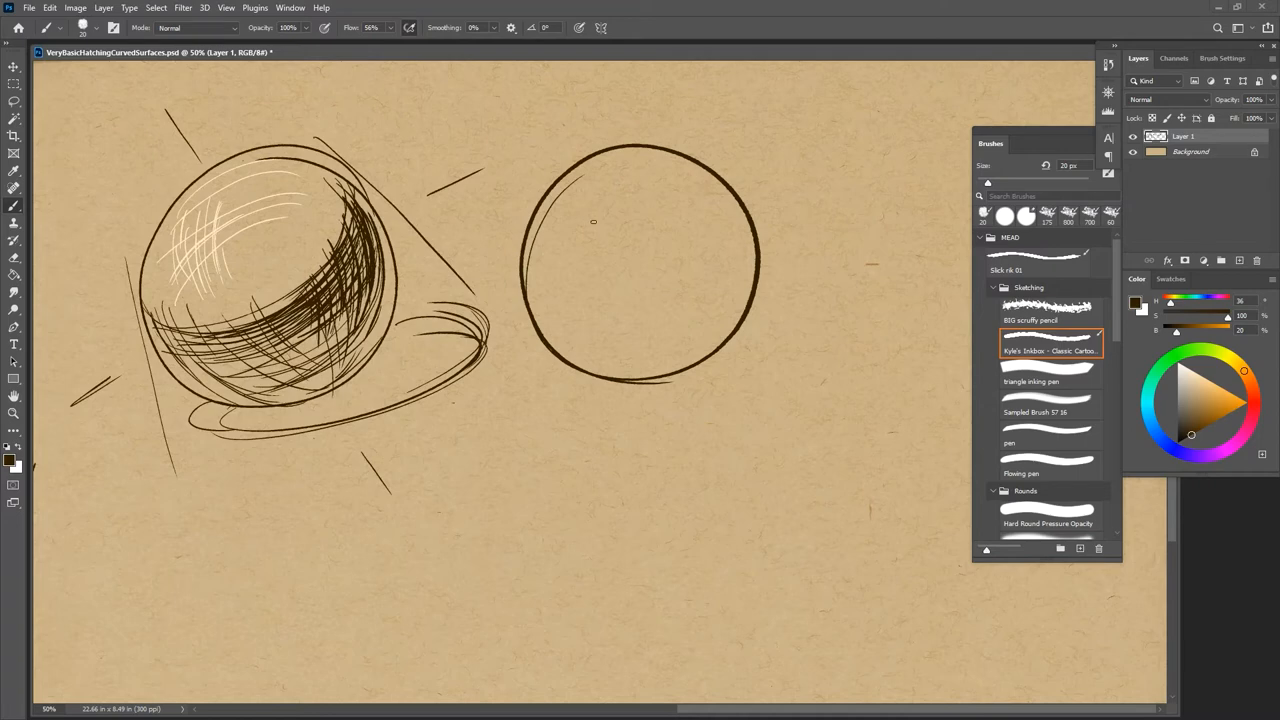
{"action": "mouse_move", "coordinate": [601, 271]}
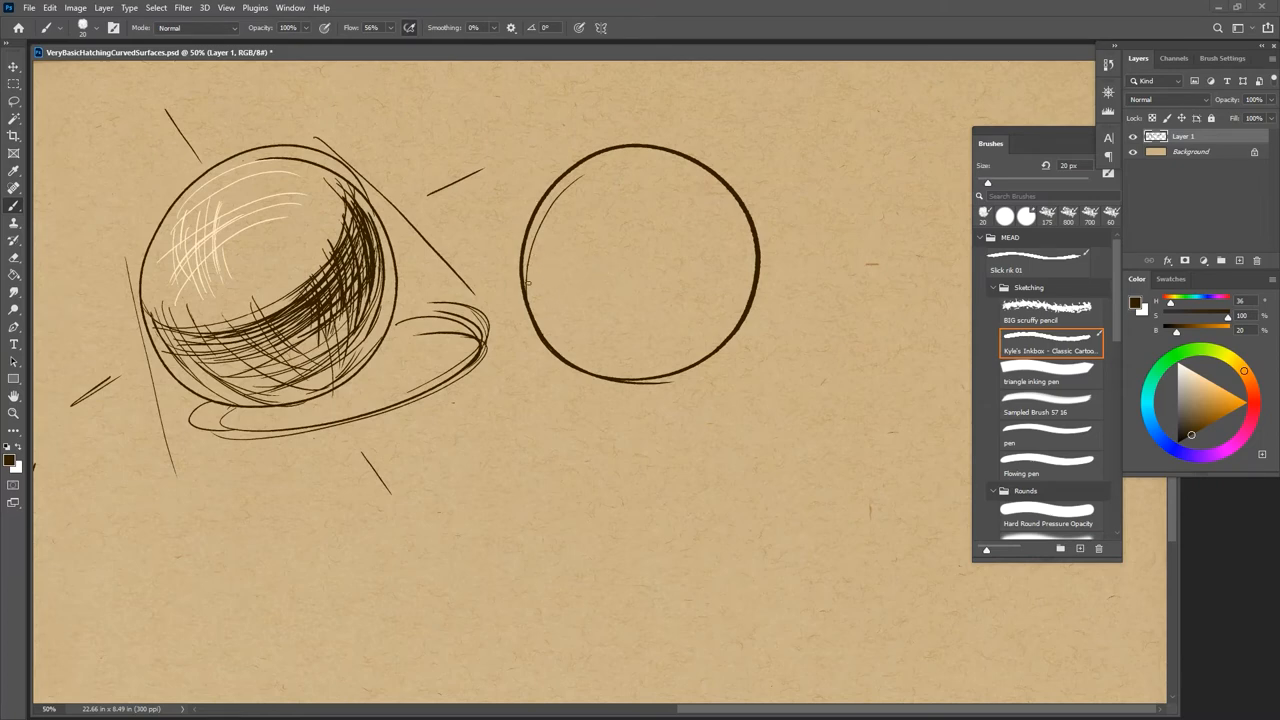
{"action": "left_click_drag", "start_coordinate": [525, 260], "coordinate": [560, 320]}
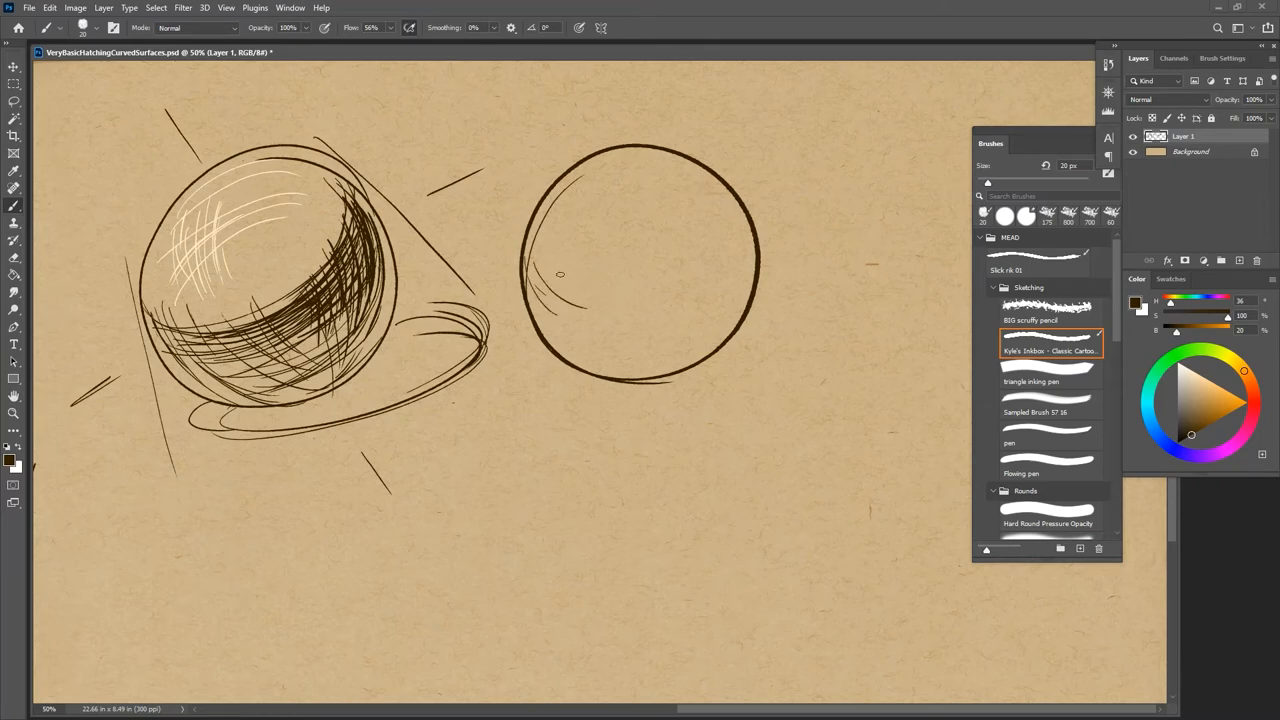
{"action": "left_click_drag", "start_coordinate": [555, 278], "coordinate": [685, 285]}
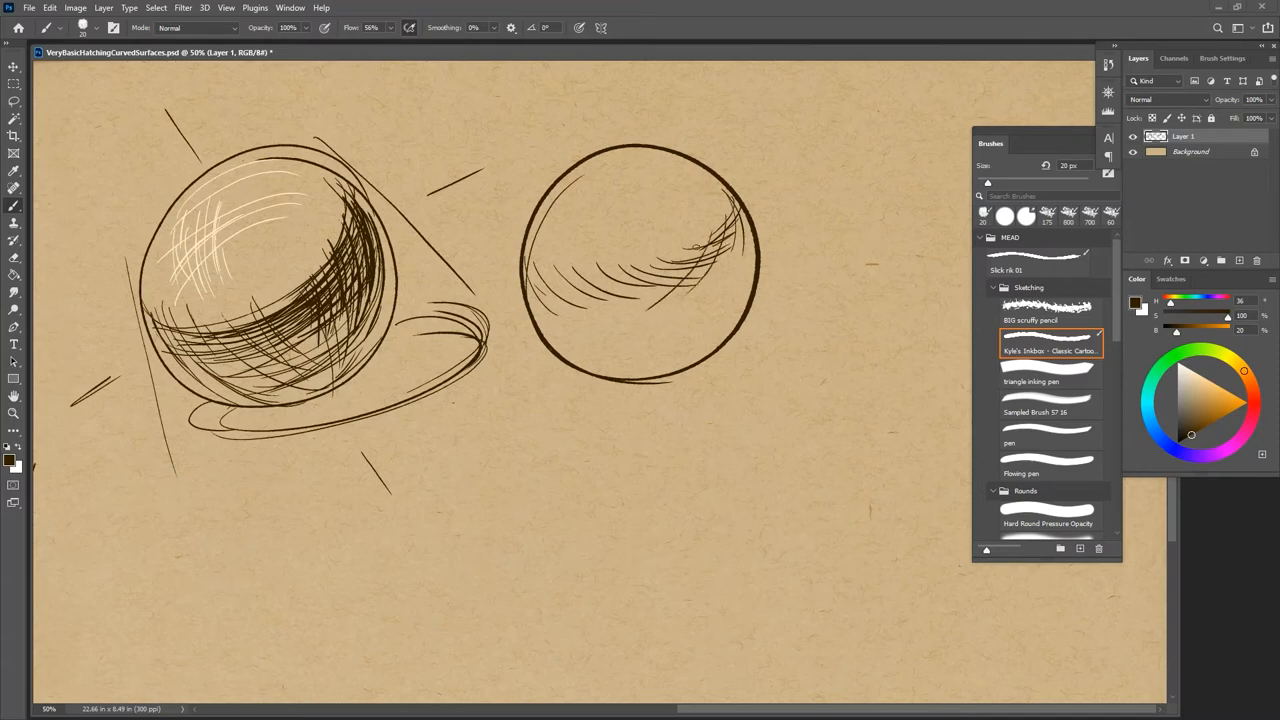
Densely crosshatch the right sphere, add cream highlights, and hatch the left sphere's shadow ellipse
{"action": "left_click_drag", "start_coordinate": [700, 245], "coordinate": [560, 310]}
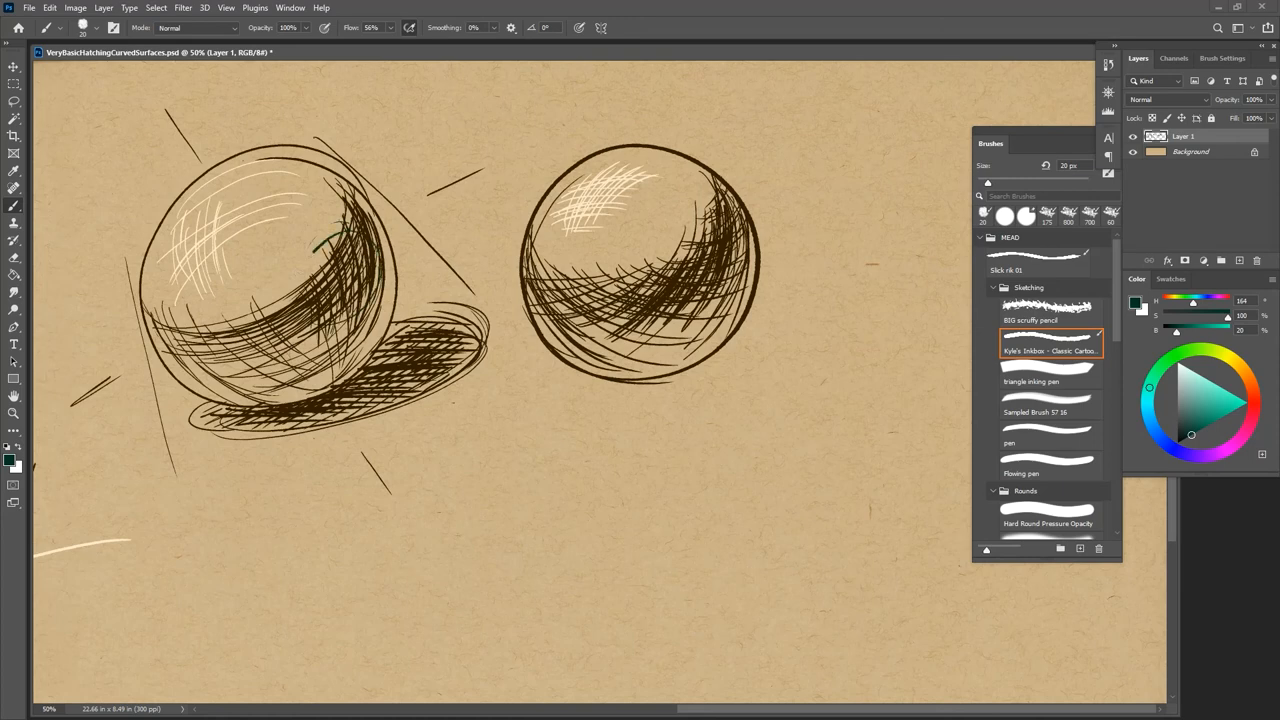
Loop teal around hatched areas, lighten to pale teal, and draw an arrow at the sphere's lower edge
{"action": "left_click_drag", "start_coordinate": [330, 230], "coordinate": [345, 310]}
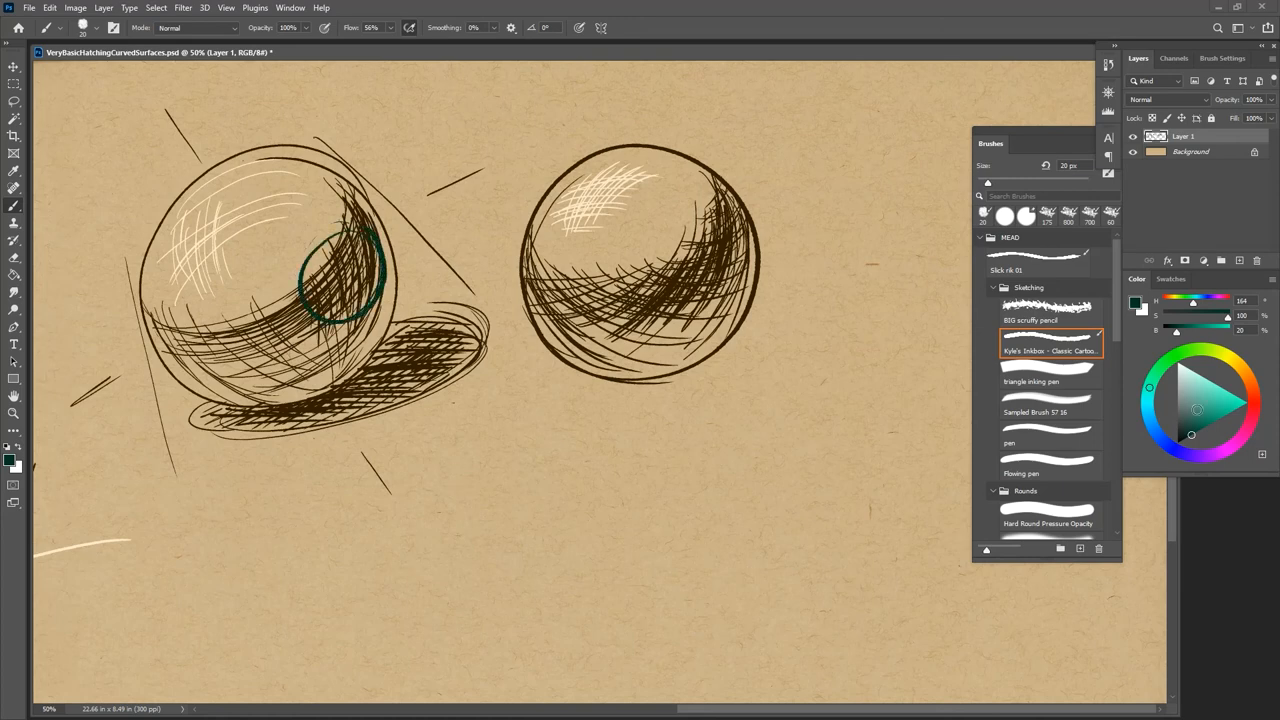
{"action": "left_click", "coordinate": [1199, 387]}
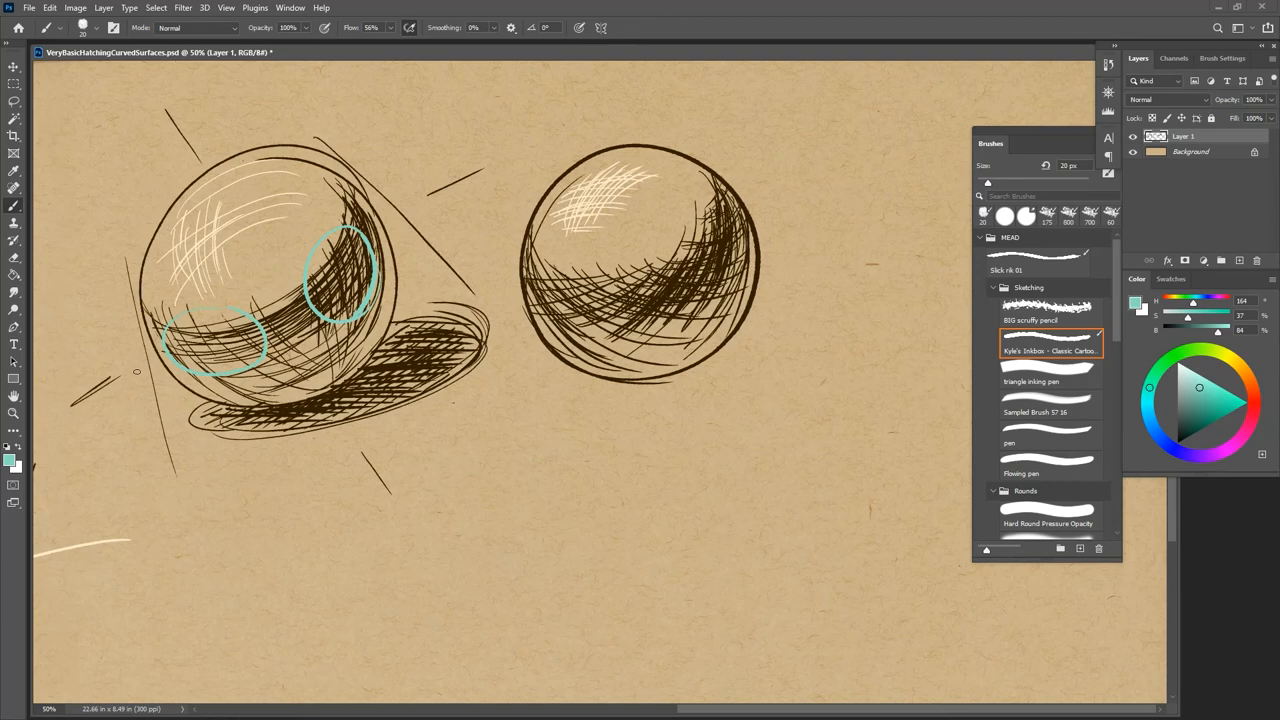
{"action": "left_click_drag", "start_coordinate": [90, 385], "coordinate": [195, 506]}
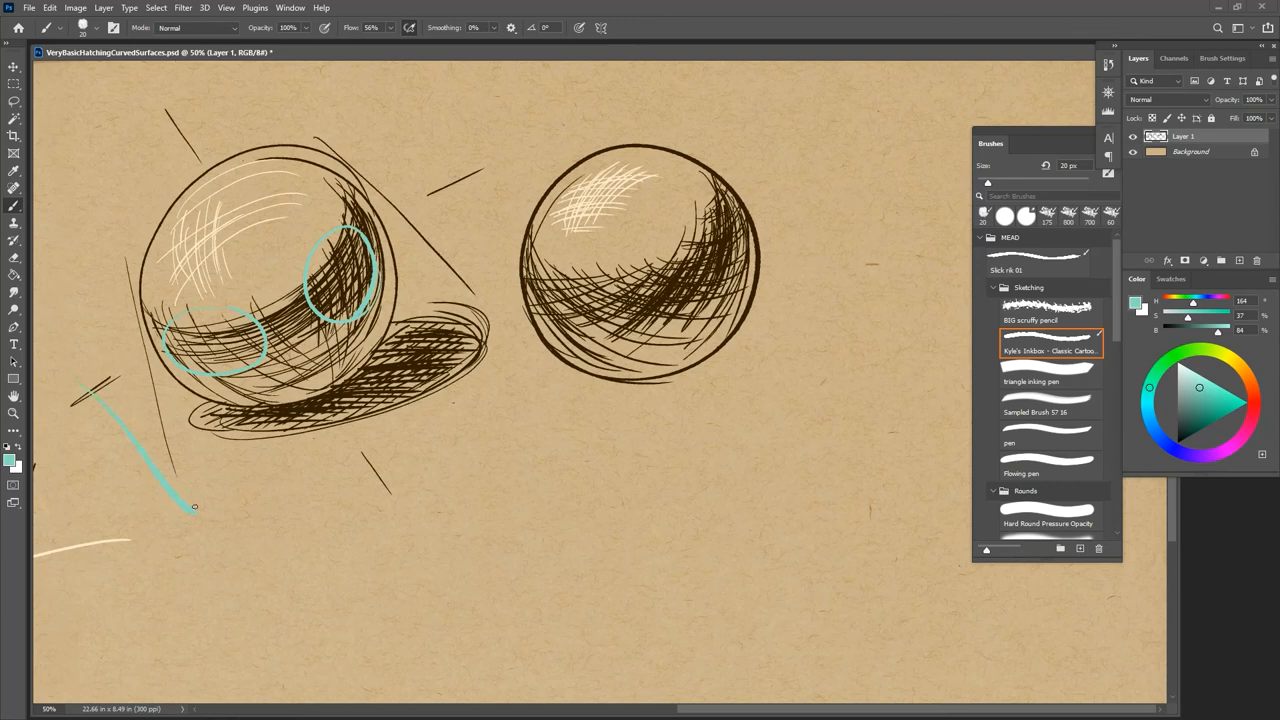
{"action": "left_click_drag", "start_coordinate": [195, 505], "coordinate": [200, 450]}
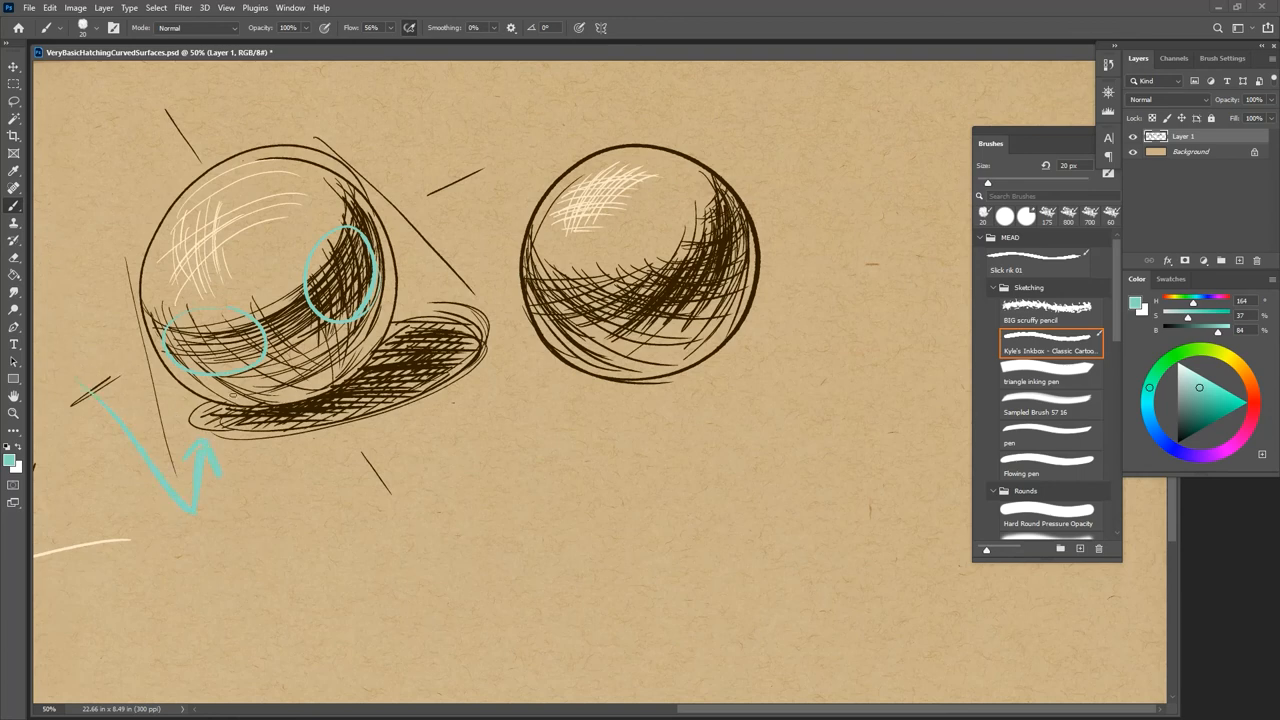